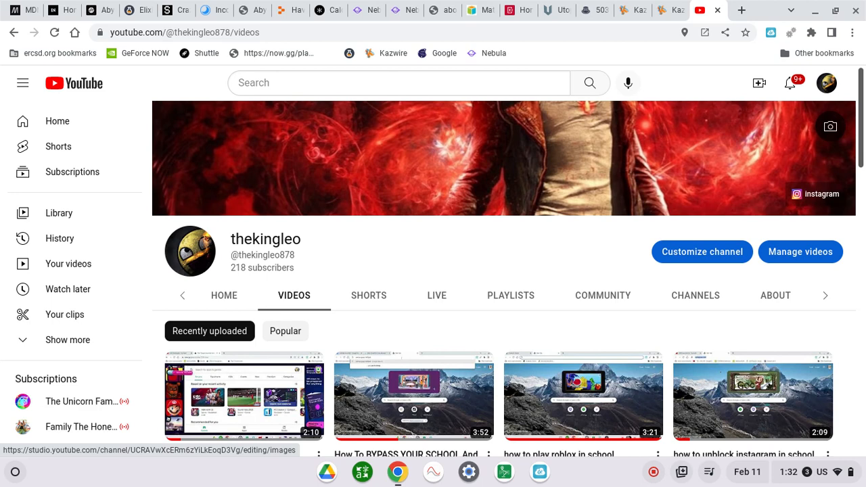
mouse_move(641, 222)
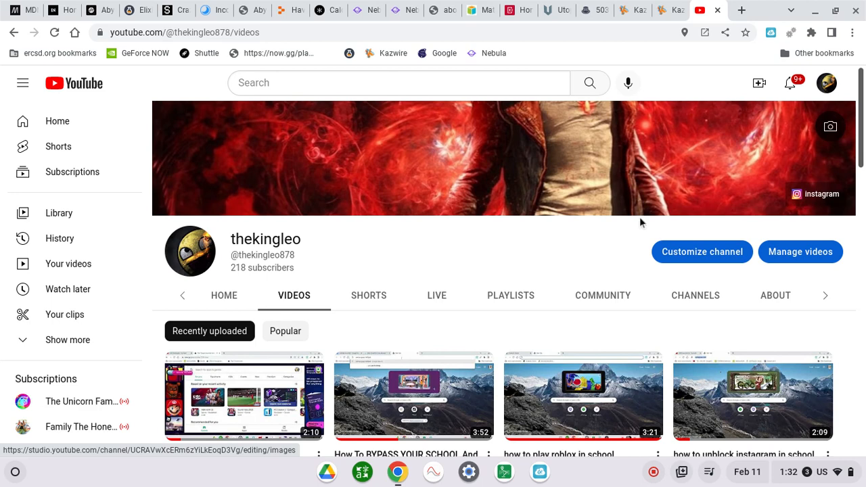
Close the YouTube channel videos tab so the Holy Unblocker proxy page shows.
click(24, 9)
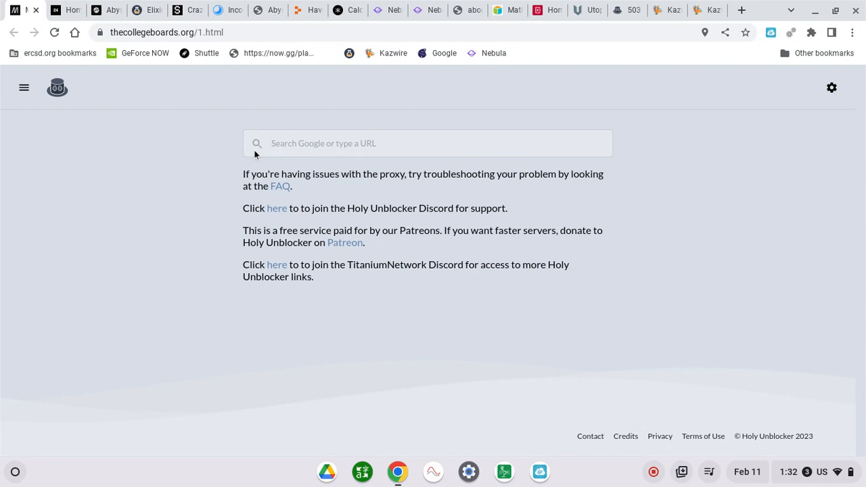
mouse_move(352, 161)
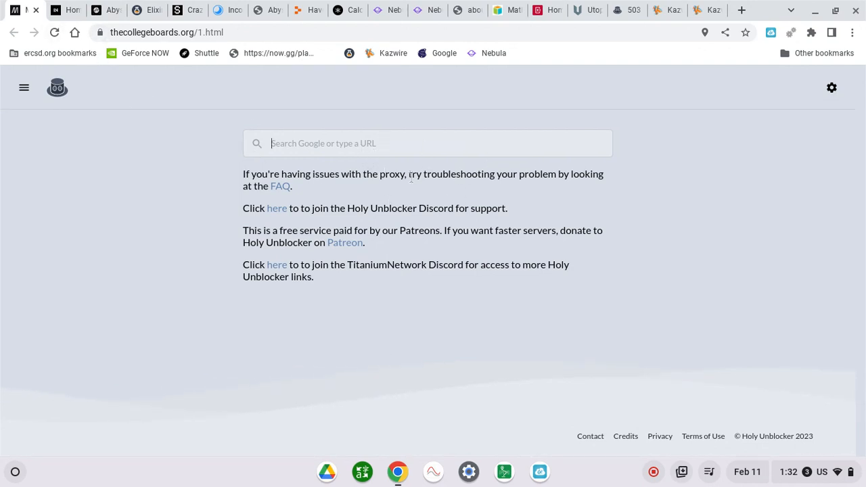
Enter 'w' then 'ww' in the Holy Unblocker search bar before closing its tab.
text(w)
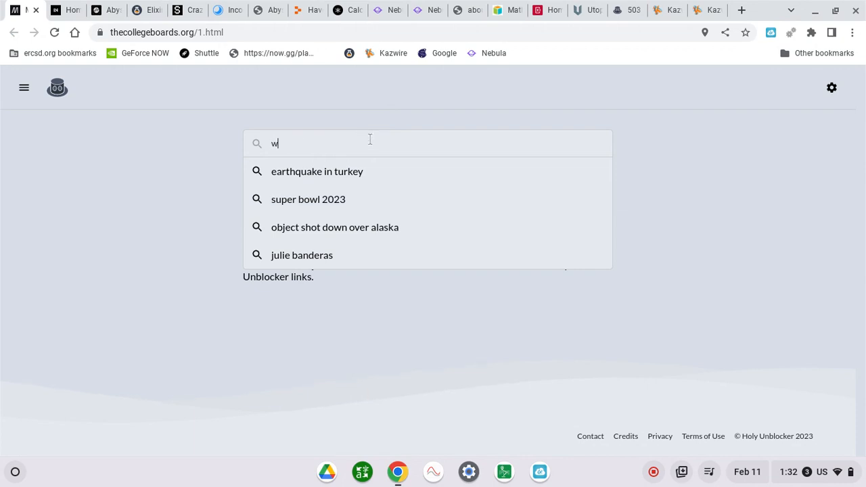
text(ww)
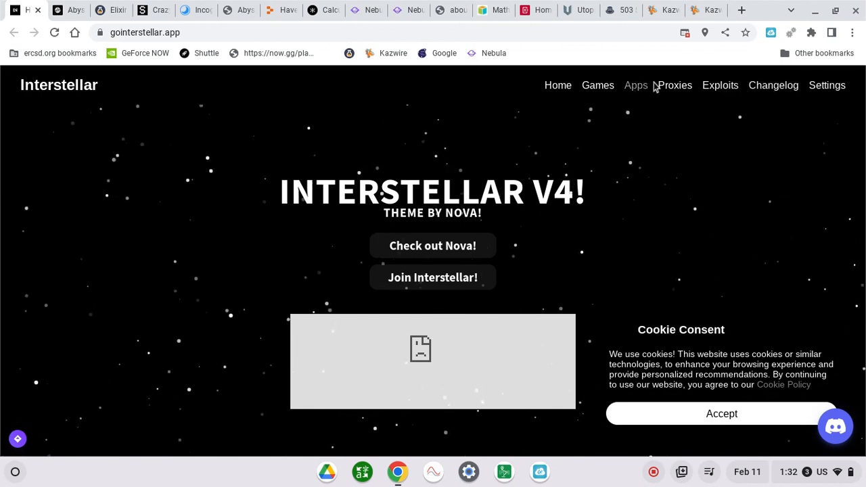
Browse Interstellar's Apps grid, then close it and the search proxy tab to reach Stealth.
click(636, 85)
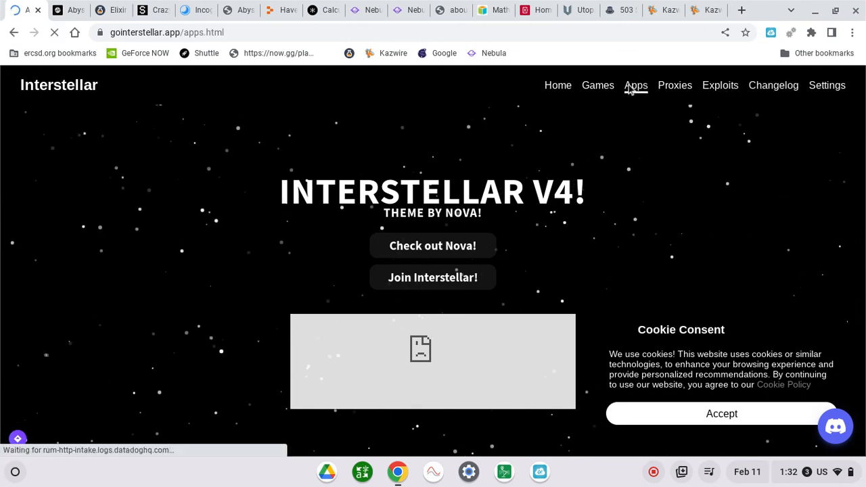
click(636, 85)
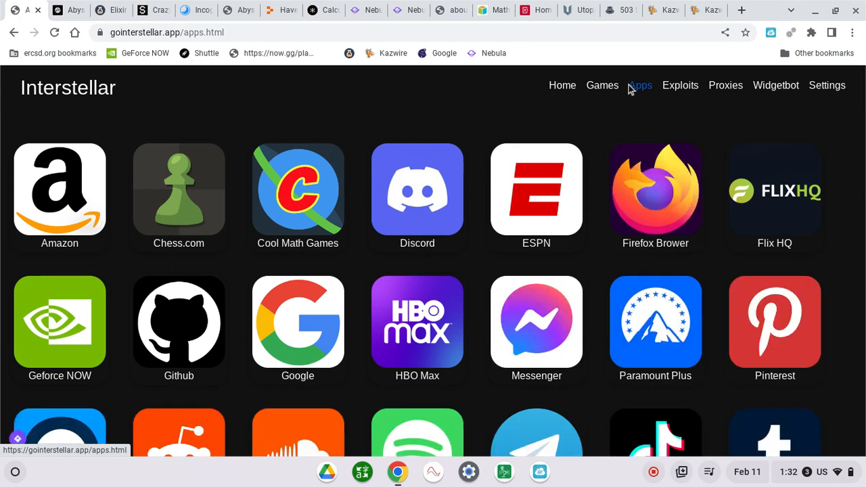
mouse_move(536, 189)
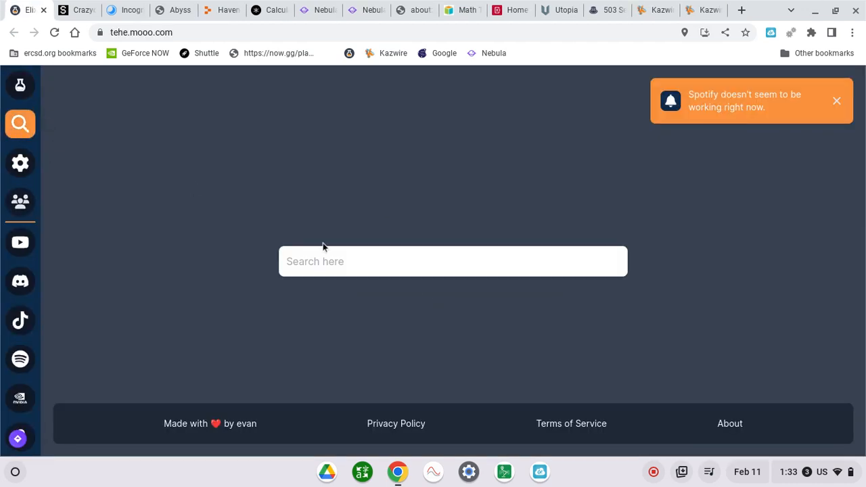
click(452, 261)
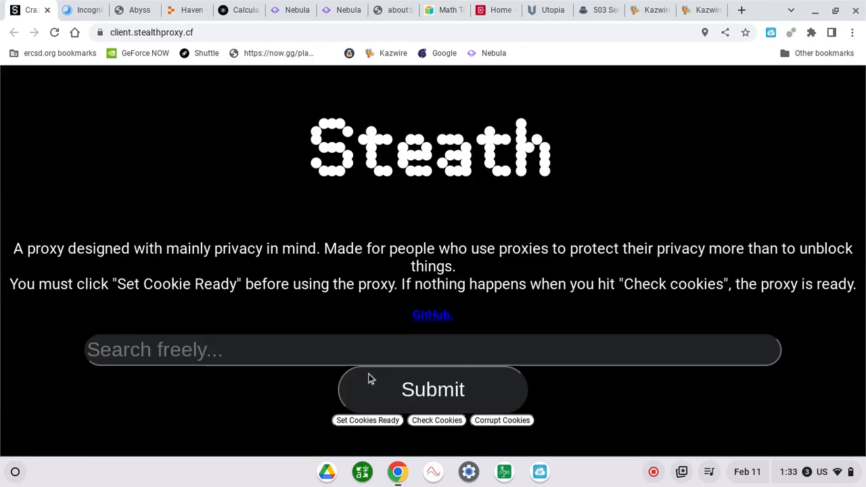
View Stealth proxy's StealthV2 GitHub repository, then close it to reveal dreams.software.
click(433, 349)
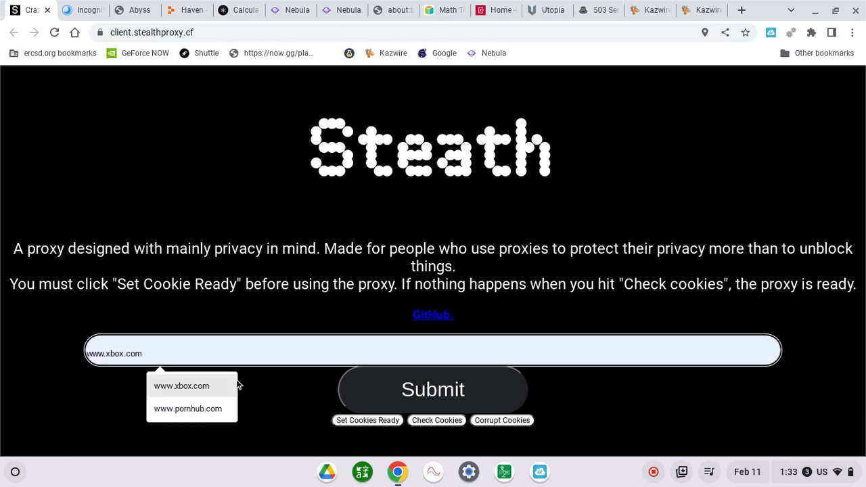
click(433, 314)
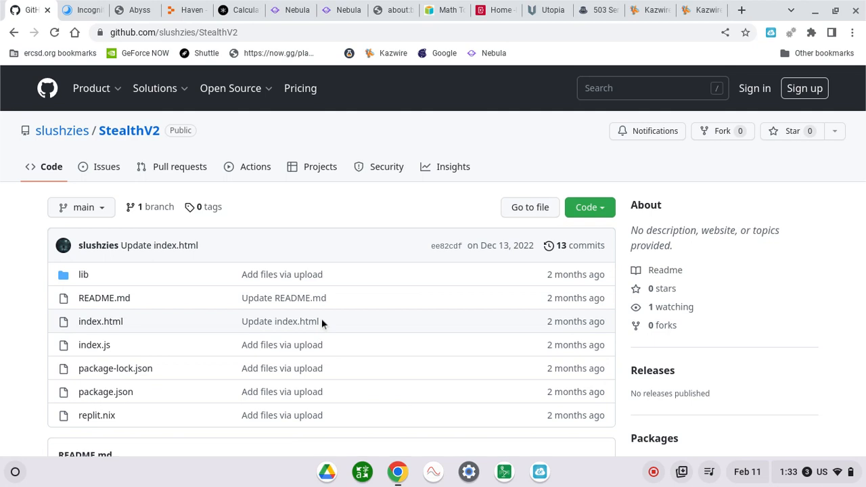
click(92, 88)
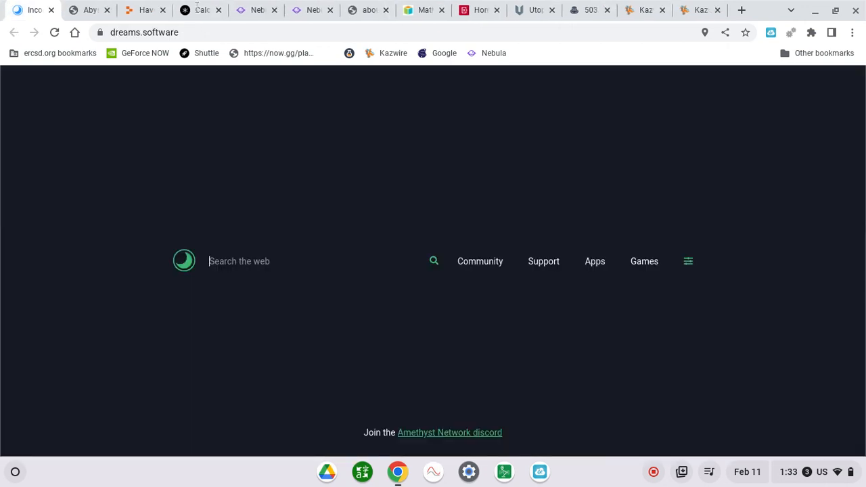
mouse_move(458, 242)
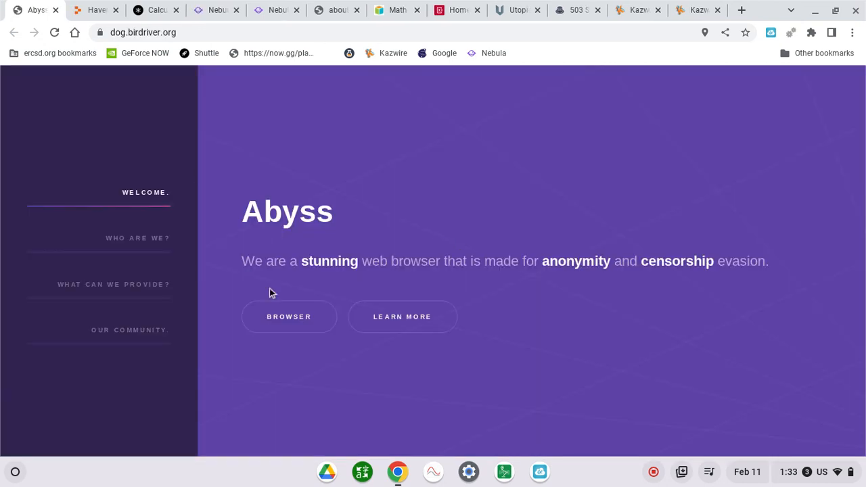
Close the Abyss tab so Haven's Replit project page shows.
click(289, 317)
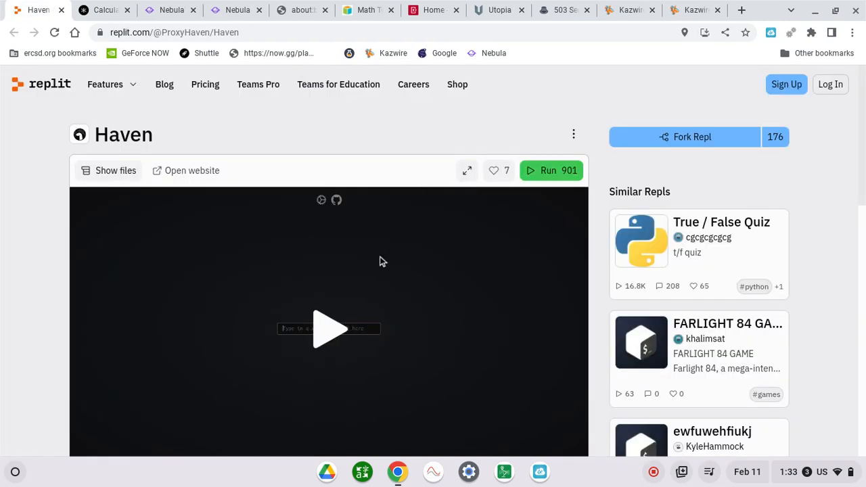
mouse_move(565, 170)
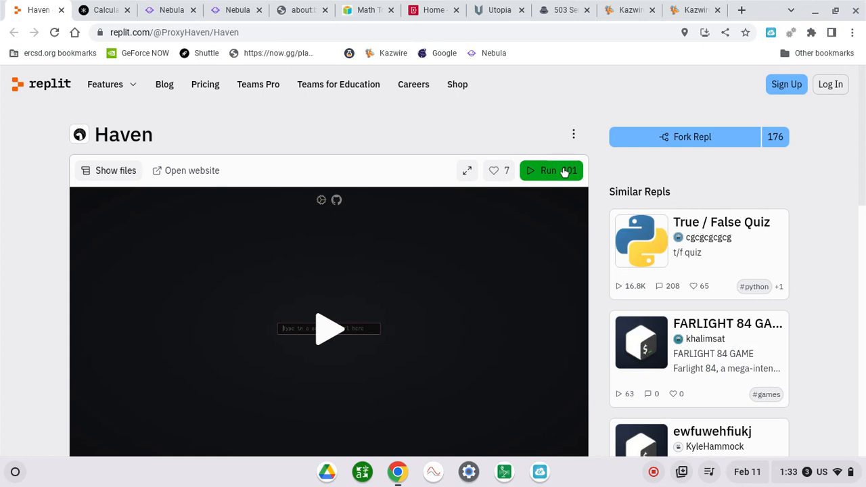
Scroll down the Haven repl page before closing it for the FoxMoss calculator site.
scroll(down, 3)
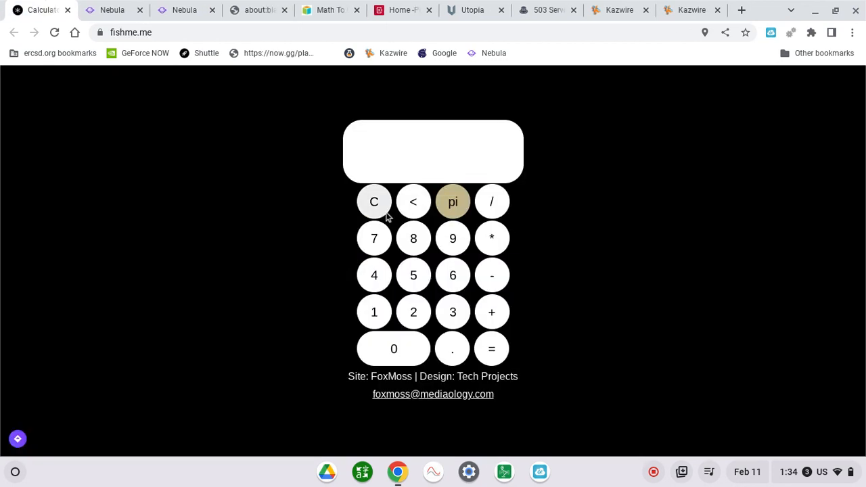
mouse_move(452, 202)
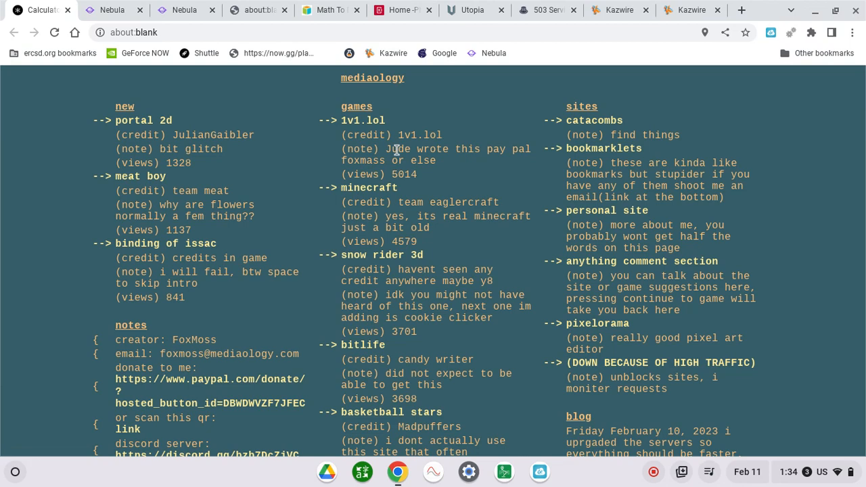
Scroll Mediaology's game list with credits and view counts, then close its tab.
scroll(down, 3)
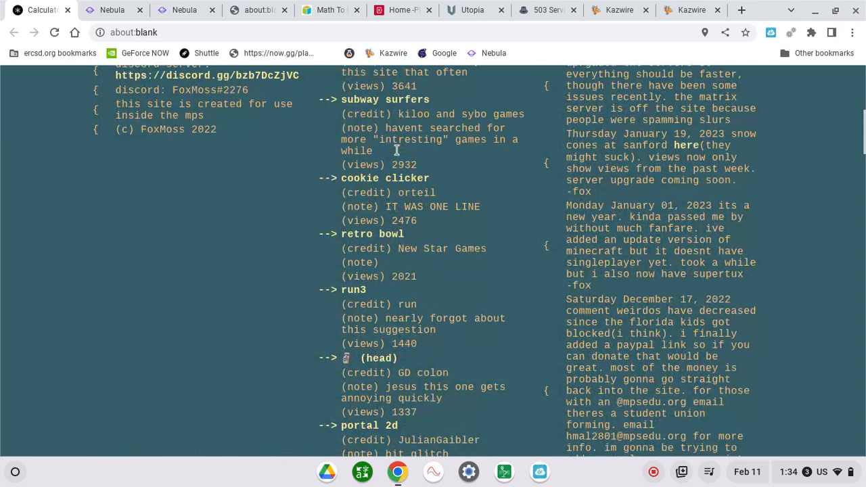
click(41, 9)
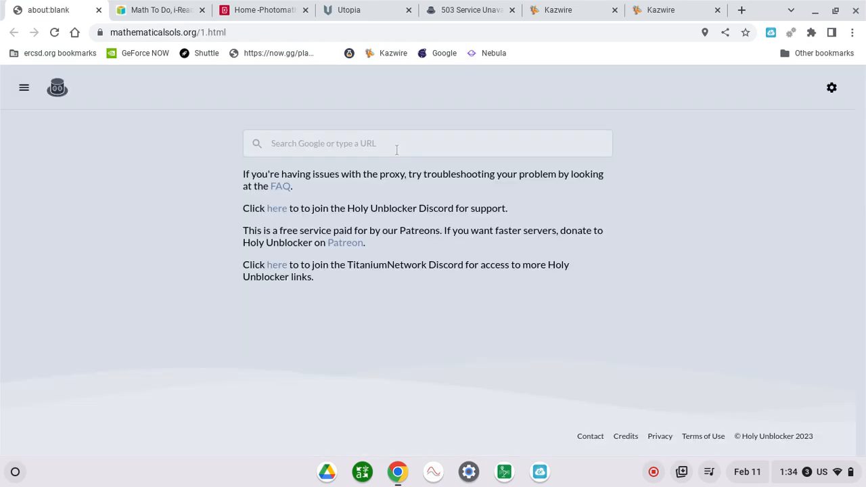
mouse_move(482, 142)
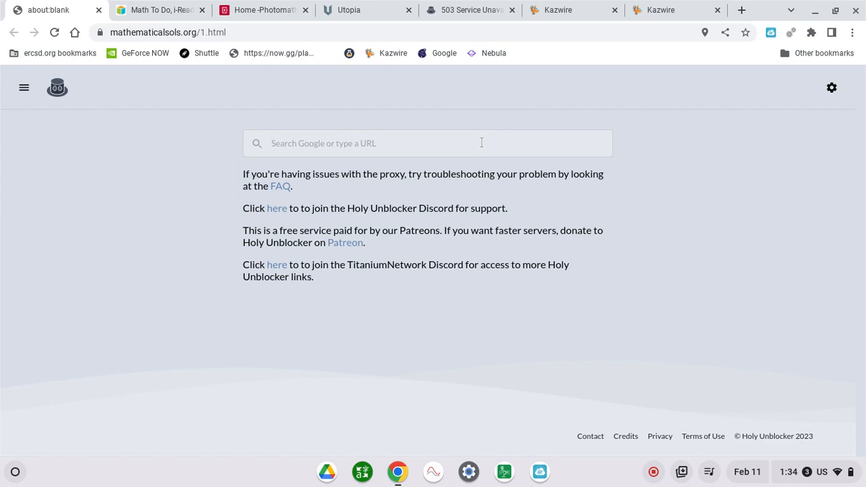
Focus the Holy Unblocker search bar before closing it for Dylan's Math Homework Links.
click(427, 143)
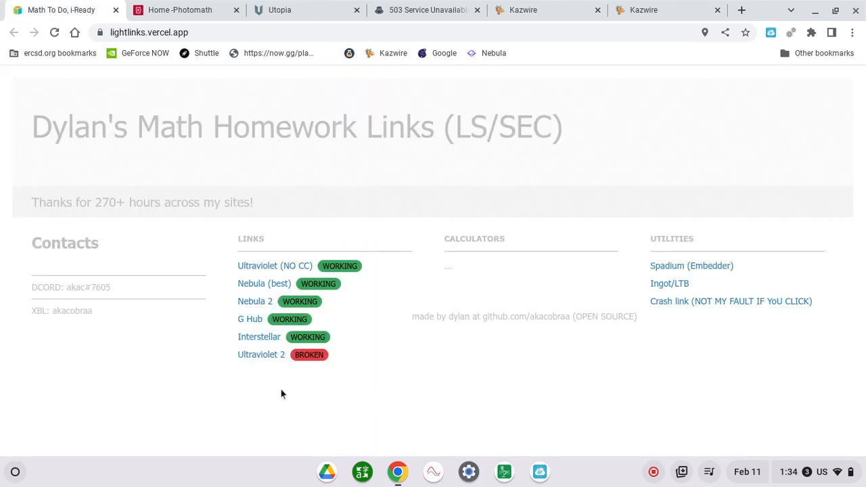
mouse_move(261, 355)
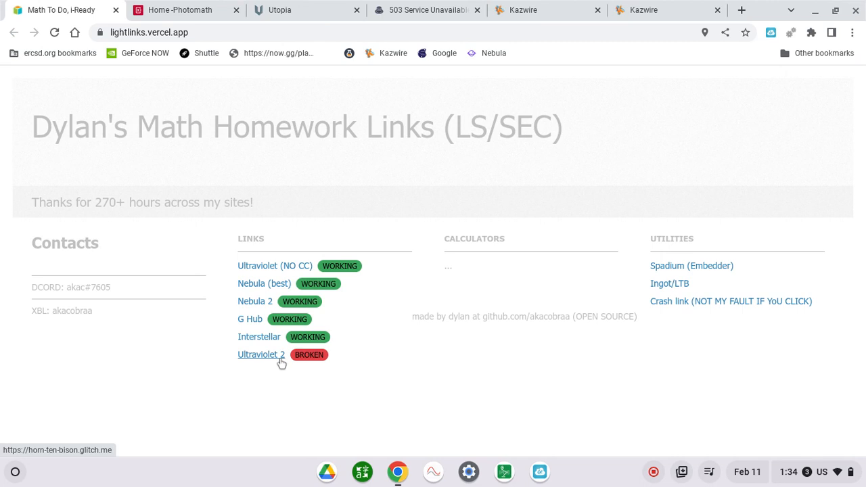
mouse_move(263, 284)
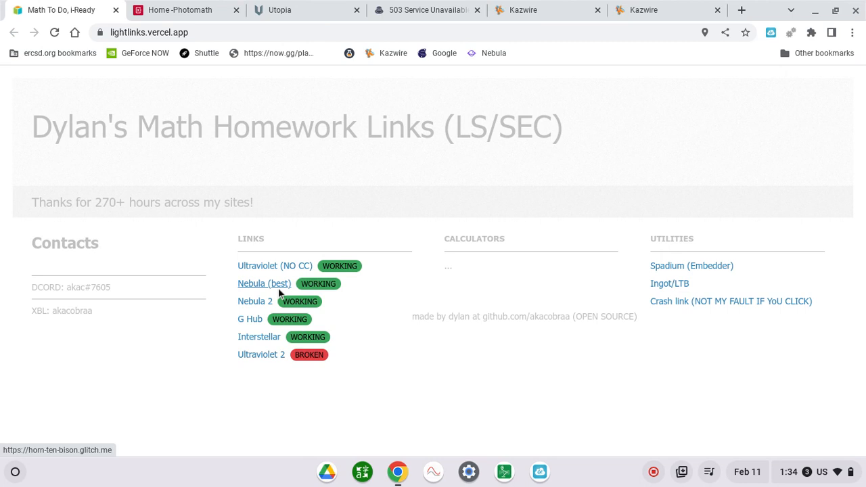
mouse_move(251, 320)
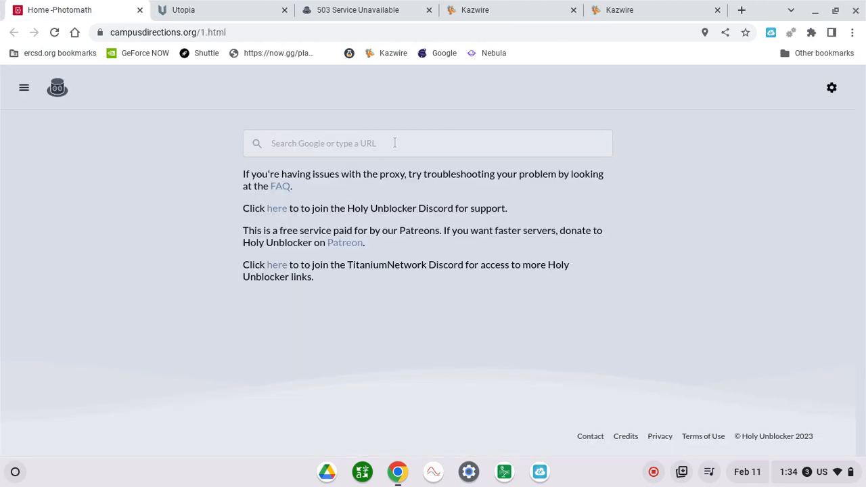
Close the campusdirections.org Holy Unblocker page so the Utopia proxy site shows.
key(Return)
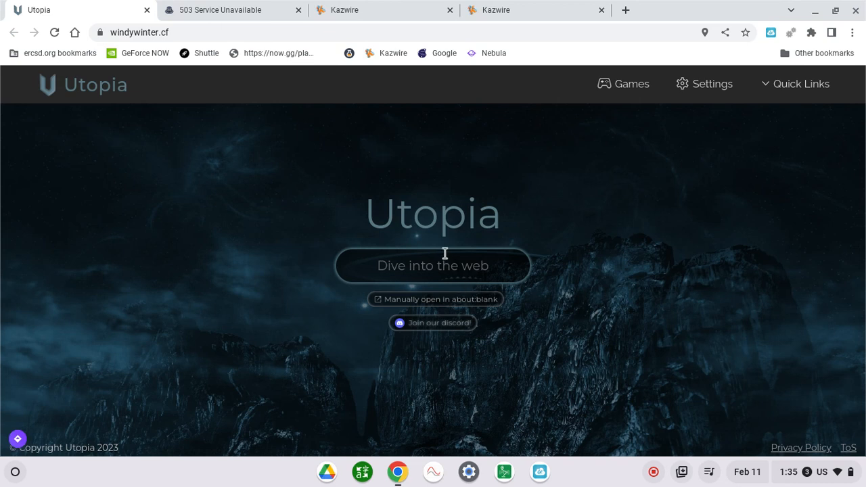
Enter 'www' and 'yb' in Utopia's web address box before closing it for Kazwire.
text(www.)
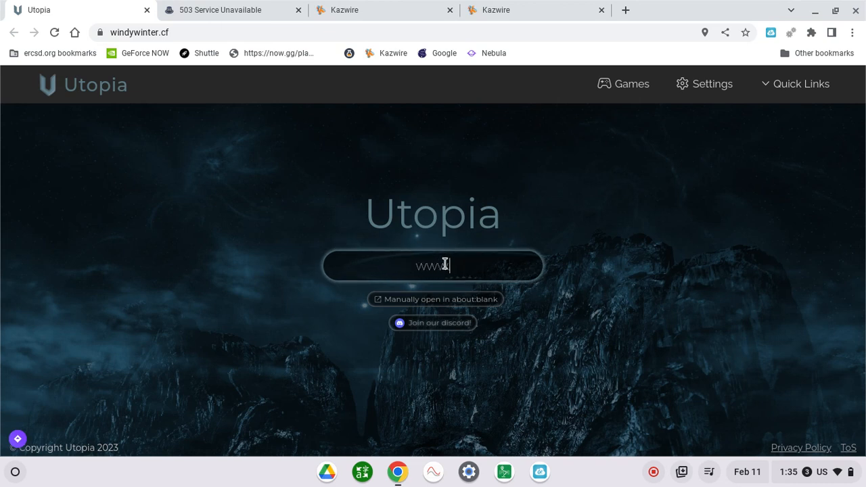
text(yb)
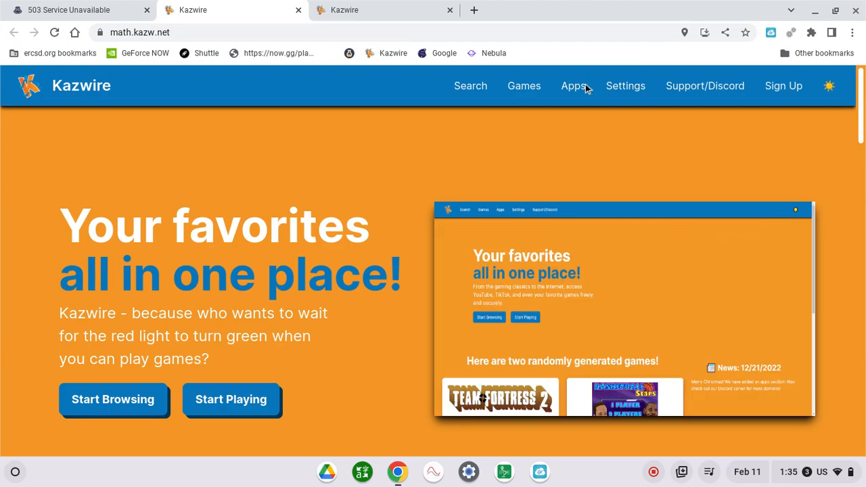
Browse Kazwire's games catalogue of popular and static games, scrolling down and back to the top.
click(524, 87)
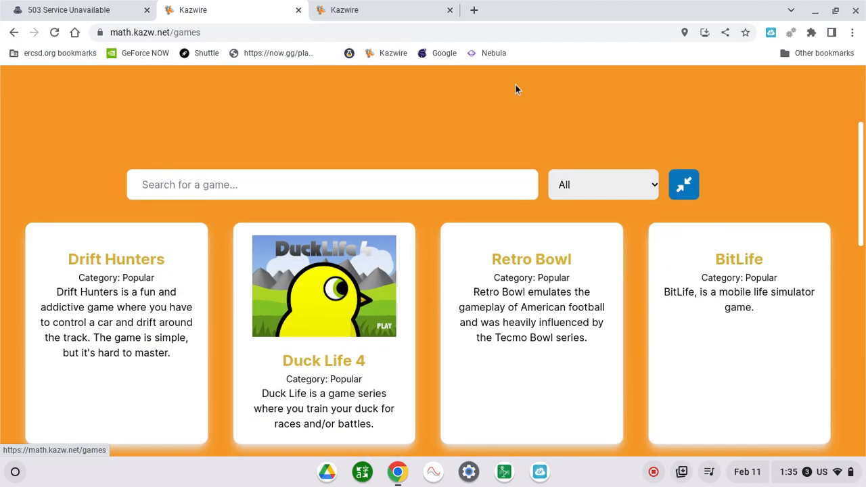
scroll(down, 3)
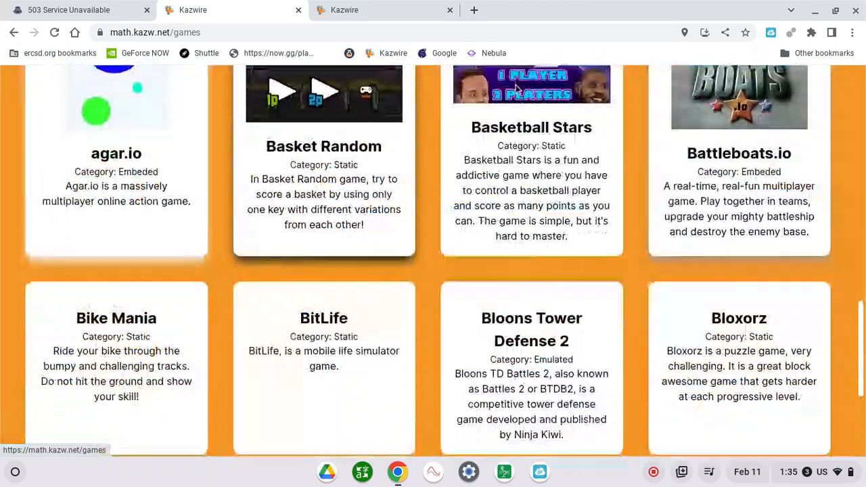
scroll(up, 3)
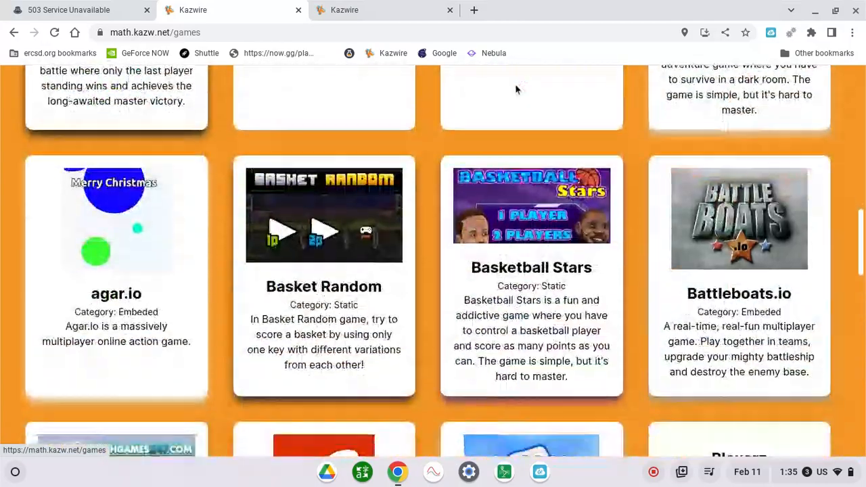
scroll(up, 3)
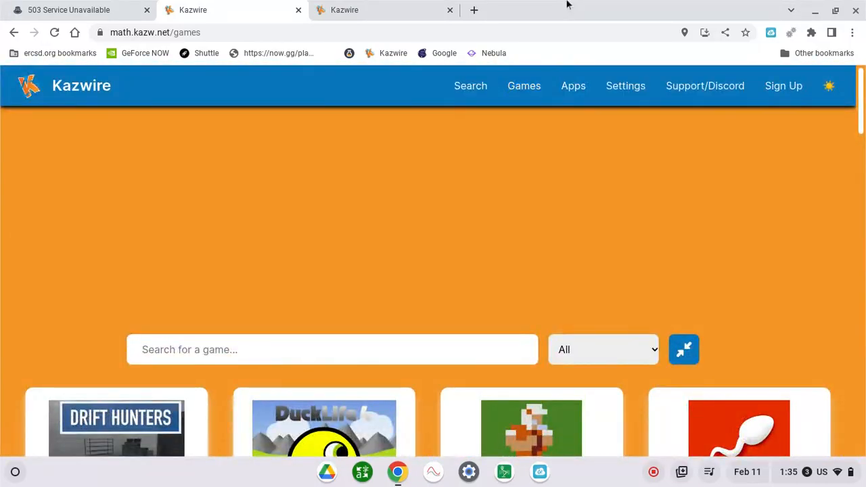
Browse Kazwire's apps page showing Discord, DuckDuckGo, GeForce NOW, Google, Spotify, TikTok and YouTube.
click(574, 86)
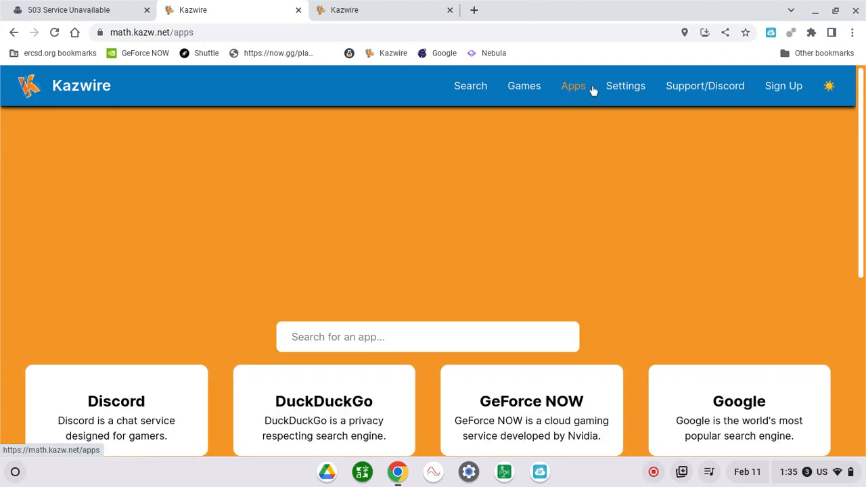
scroll(down, 3)
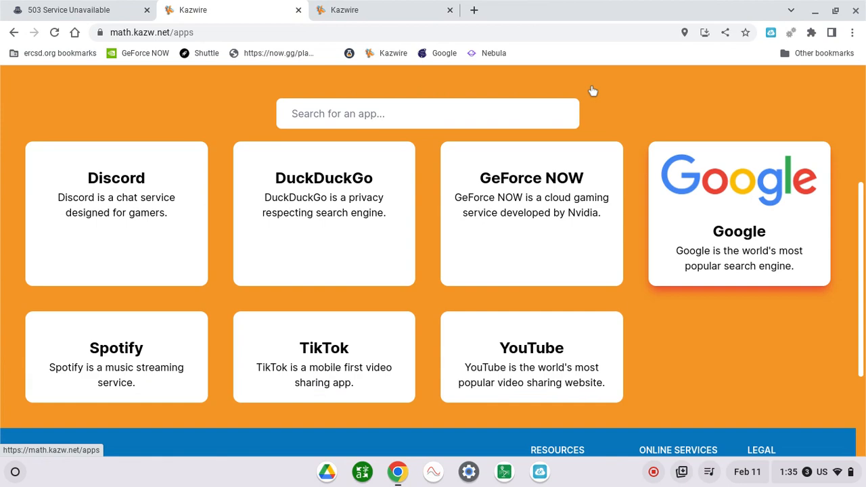
scroll(down, 3)
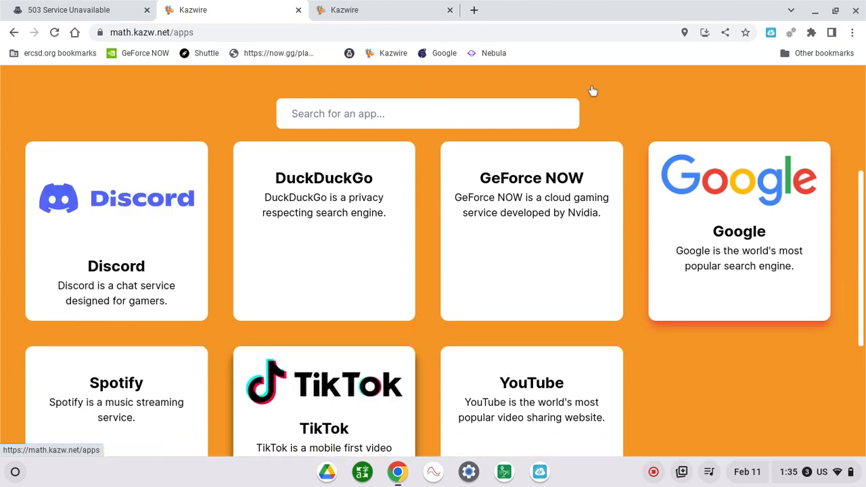